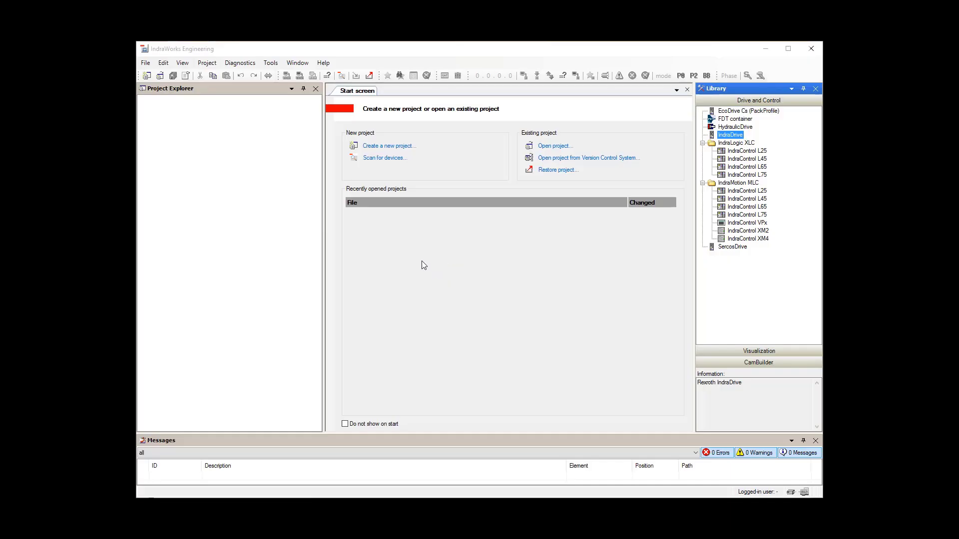
{"action": "mouse_move", "coordinate": [420, 262]}
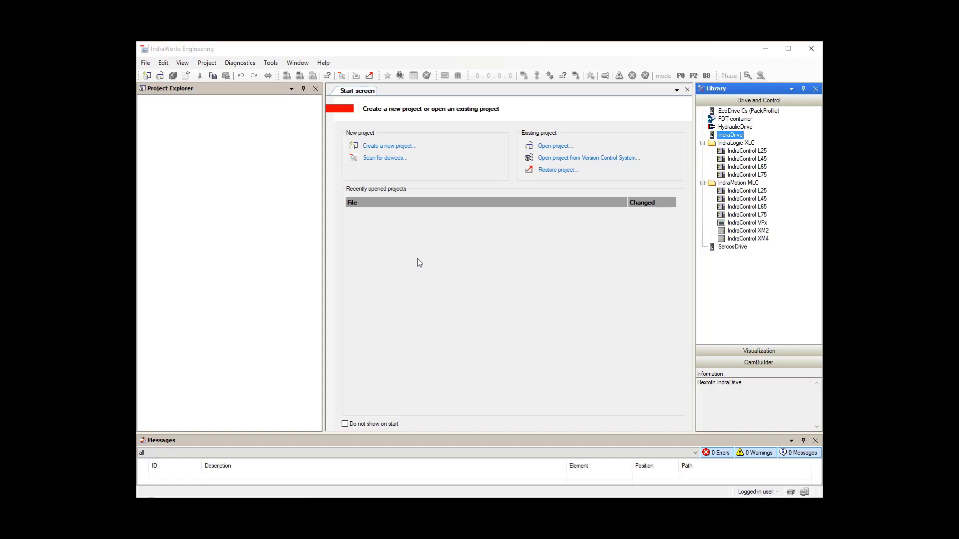
{"action": "mouse_move", "coordinate": [421, 259]}
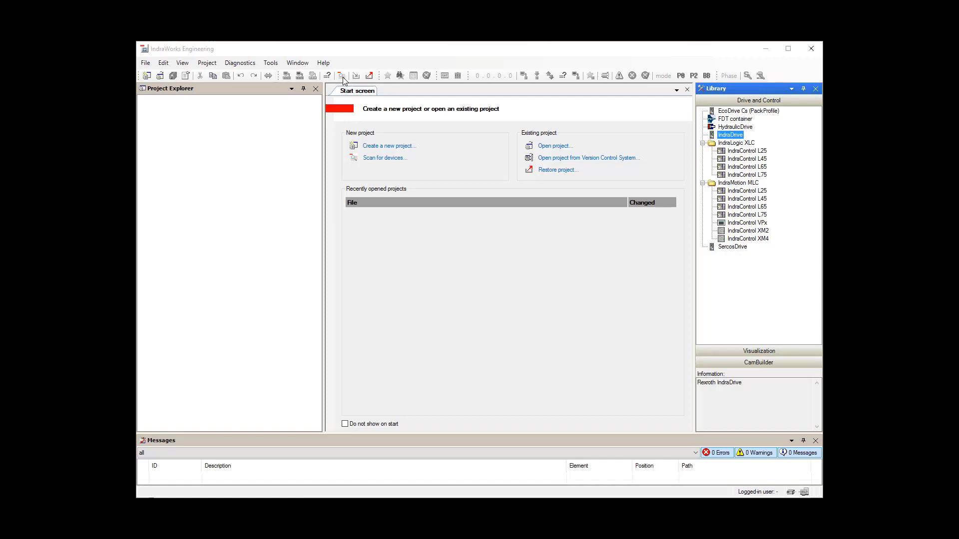
{"action": "mouse_move", "coordinate": [342, 74]}
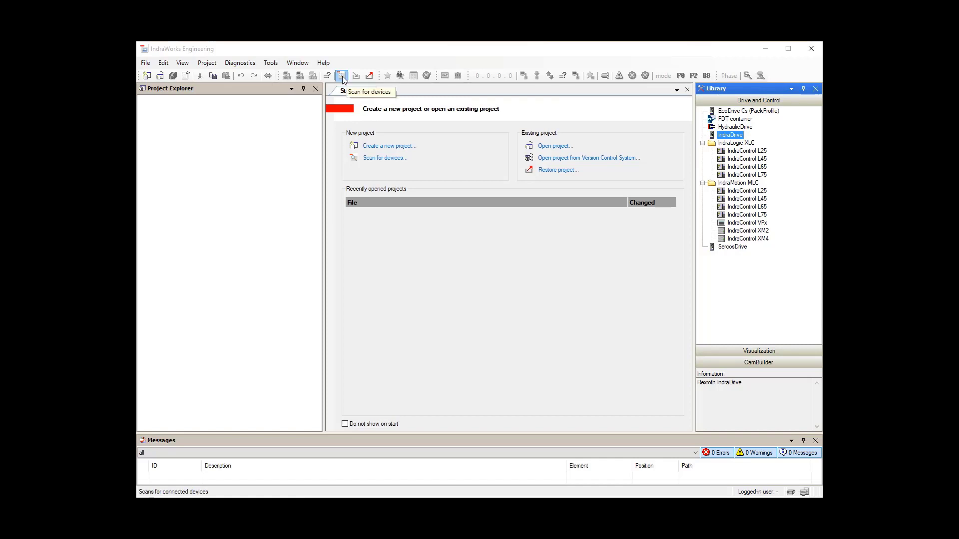
{"action": "mouse_move", "coordinate": [393, 162]}
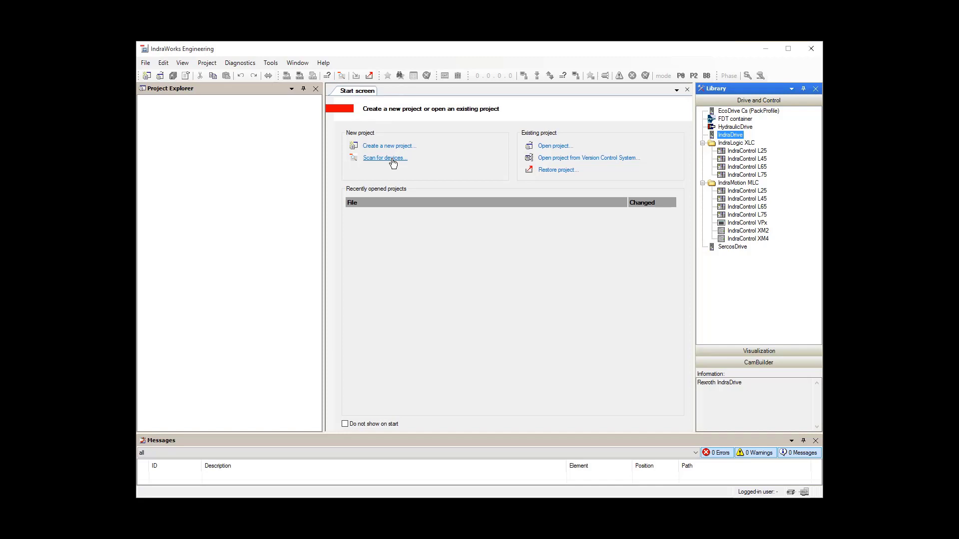
Start a device scan for a new project with IndraDrive (Ethernet) as the only device type to search
{"action": "left_click", "coordinate": [388, 145]}
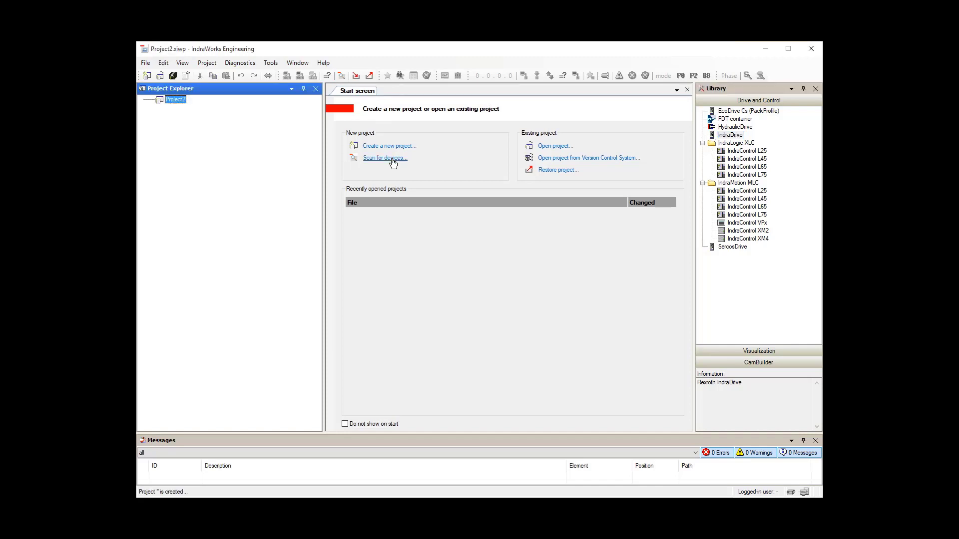
{"action": "left_click", "coordinate": [384, 158]}
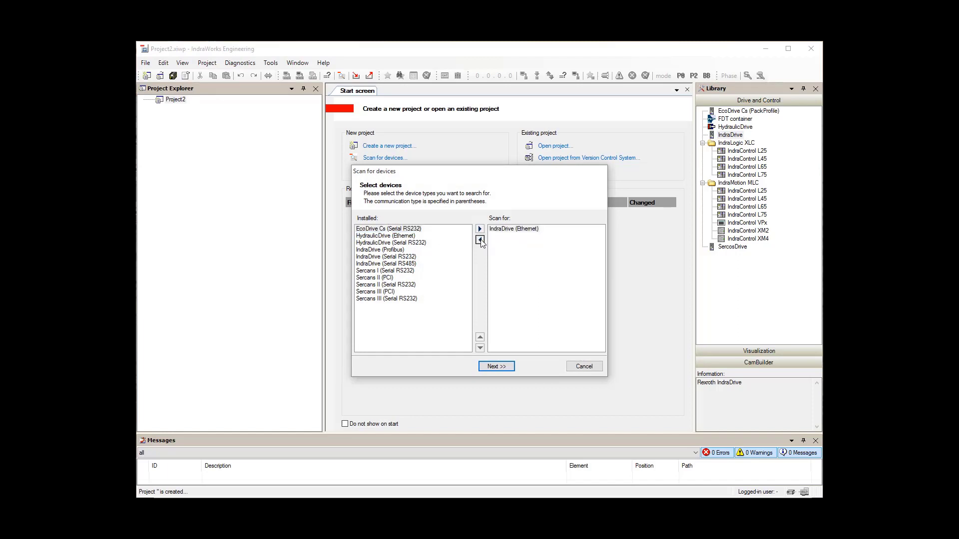
{"action": "left_click", "coordinate": [480, 239]}
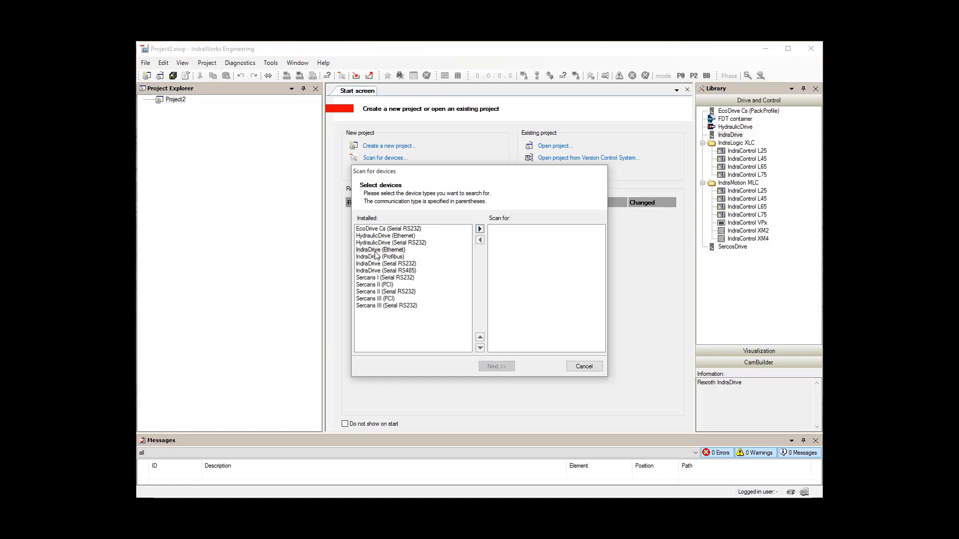
{"action": "left_click", "coordinate": [380, 250]}
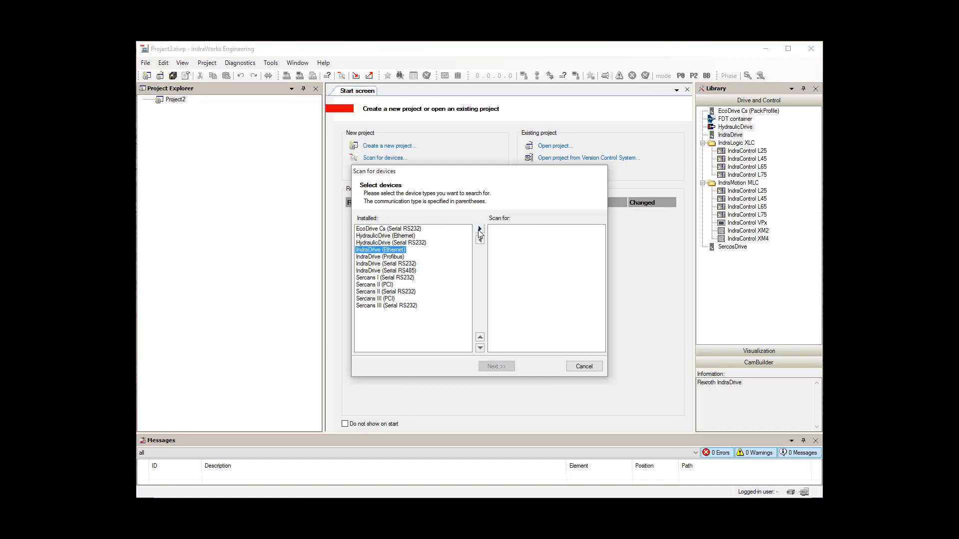
{"action": "left_click", "coordinate": [479, 234]}
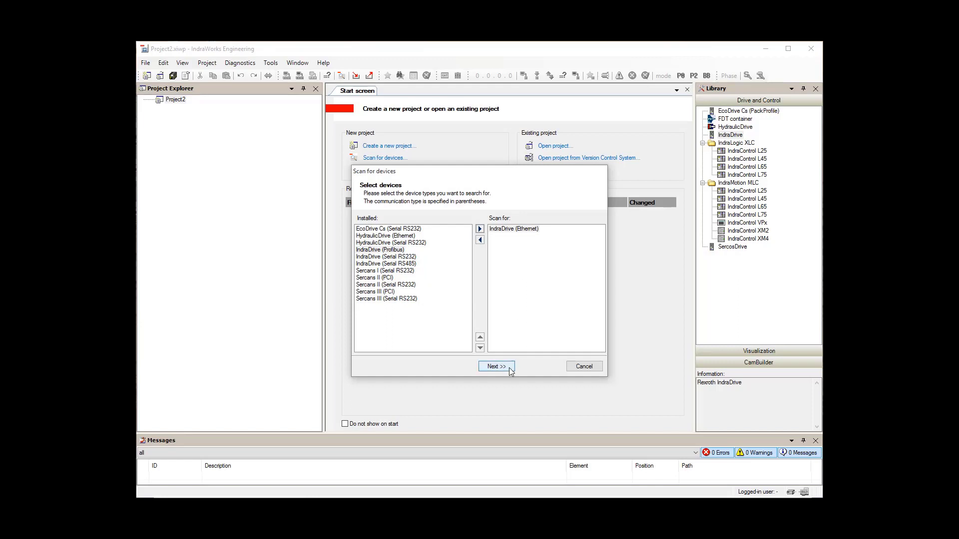
Advance to the network search settings and select the network adapter to scan
{"action": "left_click", "coordinate": [496, 366]}
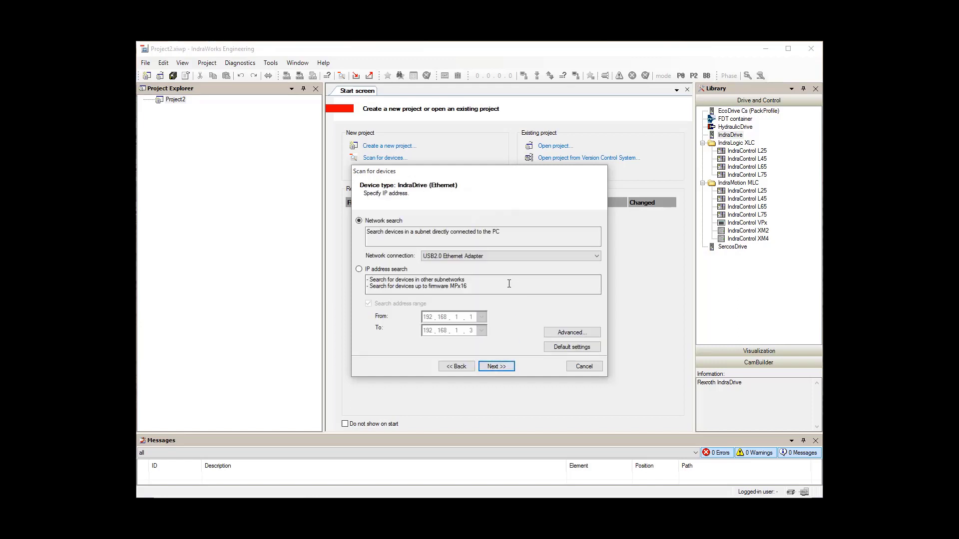
{"action": "mouse_move", "coordinate": [501, 271]}
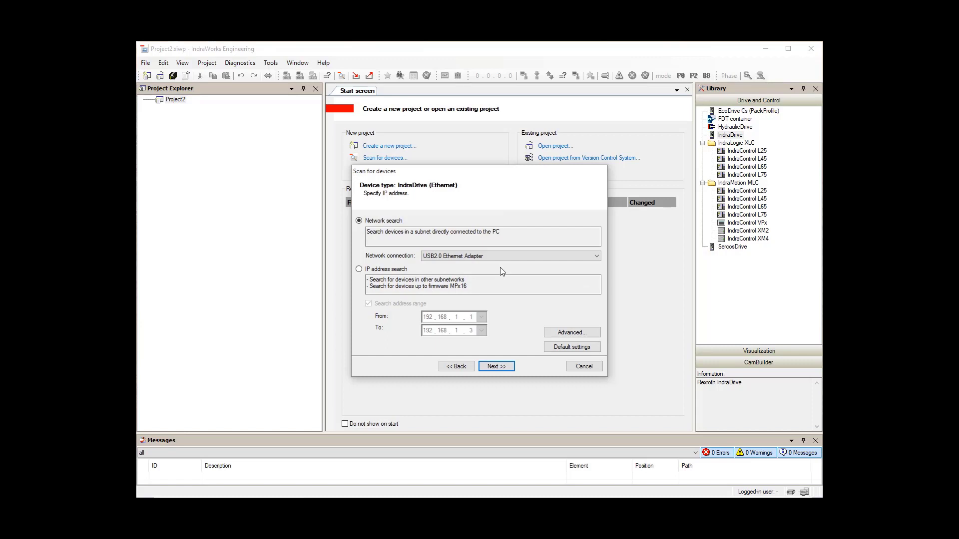
{"action": "mouse_move", "coordinate": [386, 272]}
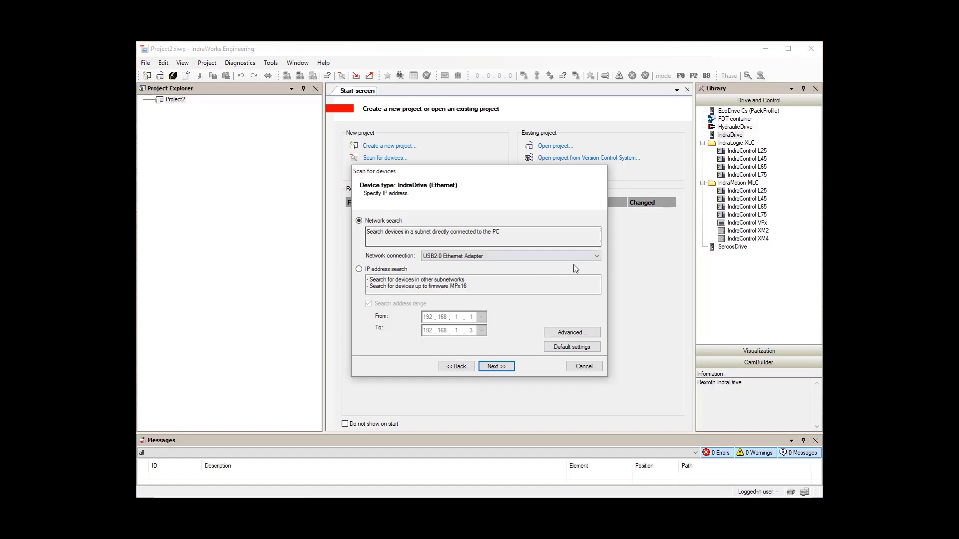
{"action": "left_click", "coordinate": [594, 256]}
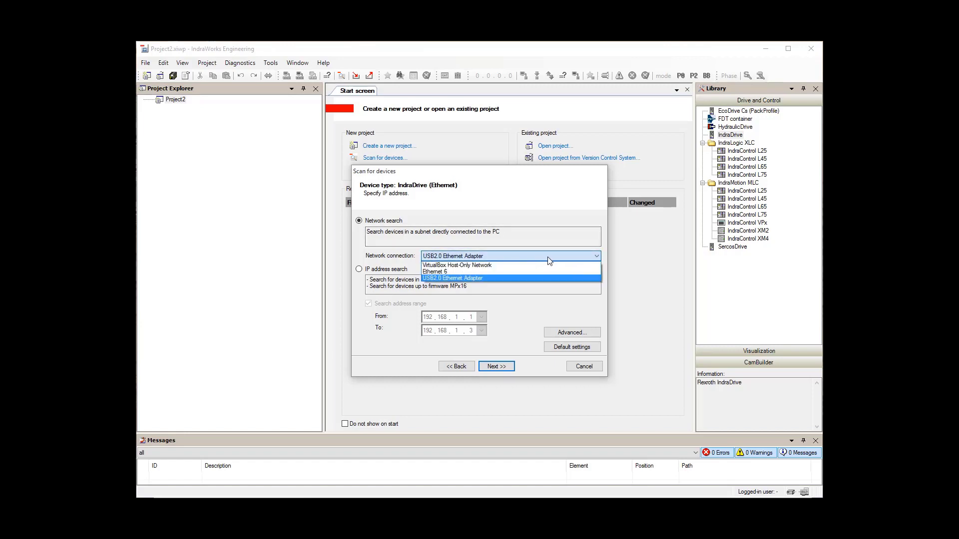
{"action": "mouse_move", "coordinate": [525, 265]}
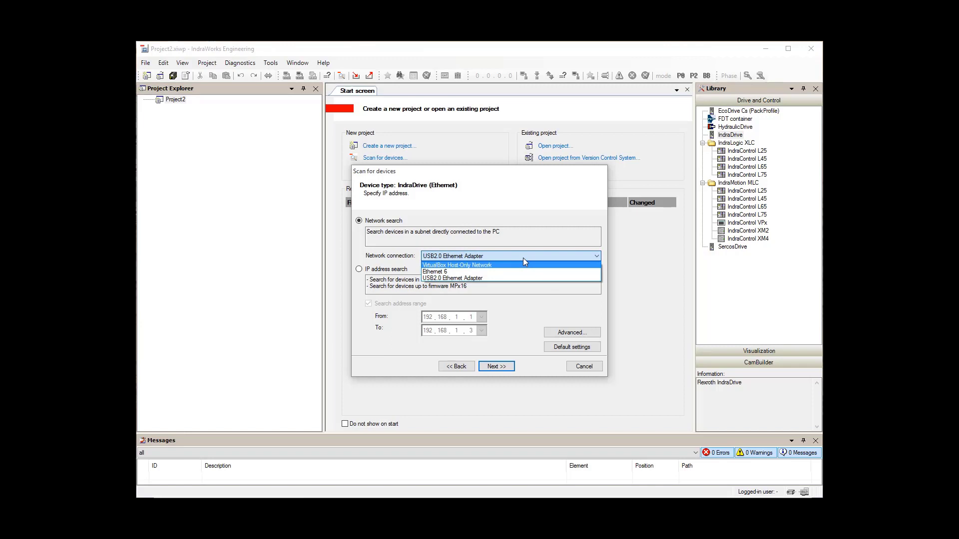
{"action": "left_click", "coordinate": [496, 365]}
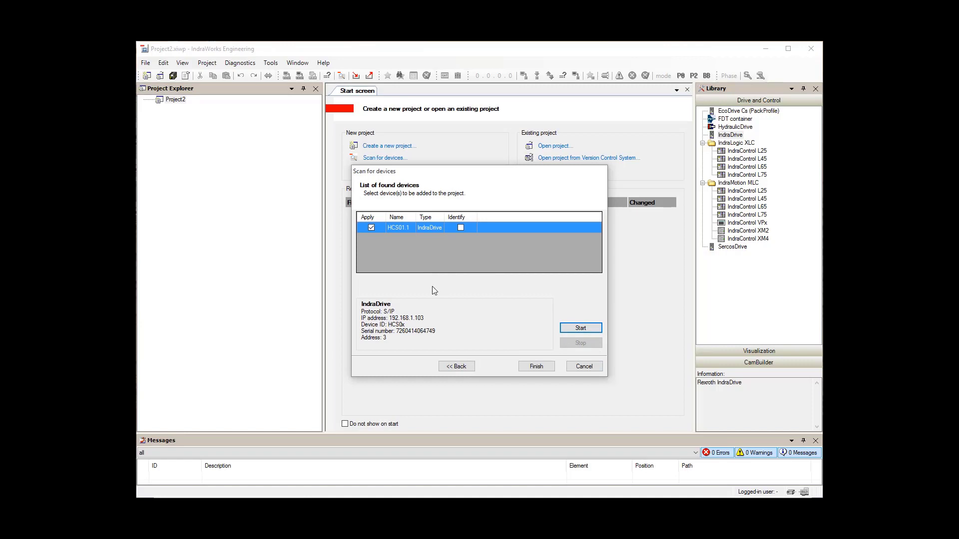
{"action": "mouse_move", "coordinate": [449, 324]}
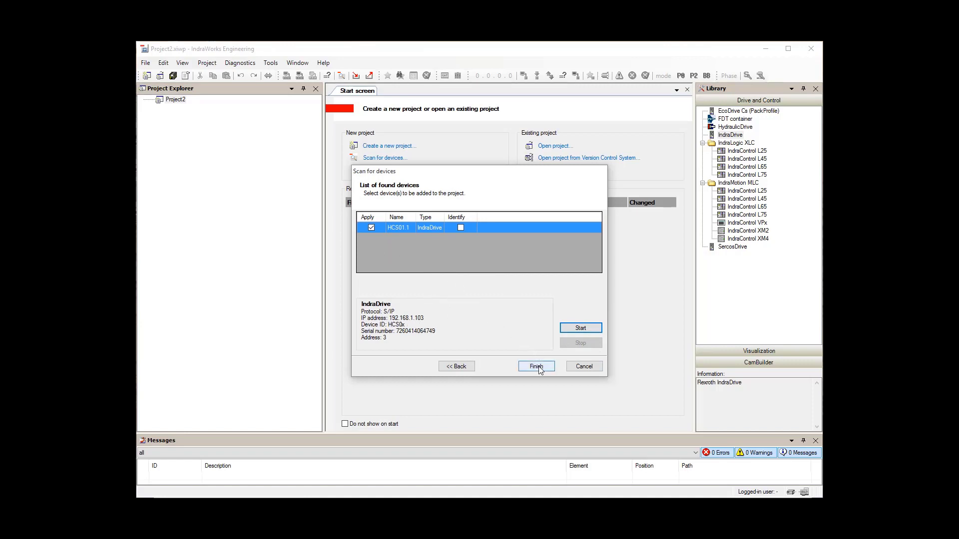
Finish the scan so the checked HCS01.1 drive is added to the project
{"action": "left_click", "coordinate": [536, 366]}
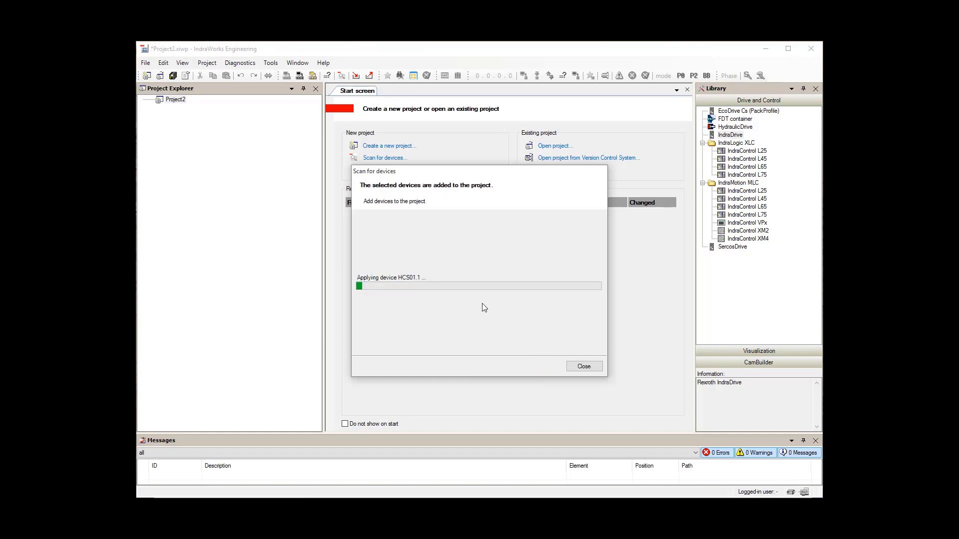
Close the scan dialog and expand the Axis_1 [3] CSoE branch under HCS01.1 in Project Explorer
{"action": "left_click", "coordinate": [582, 366]}
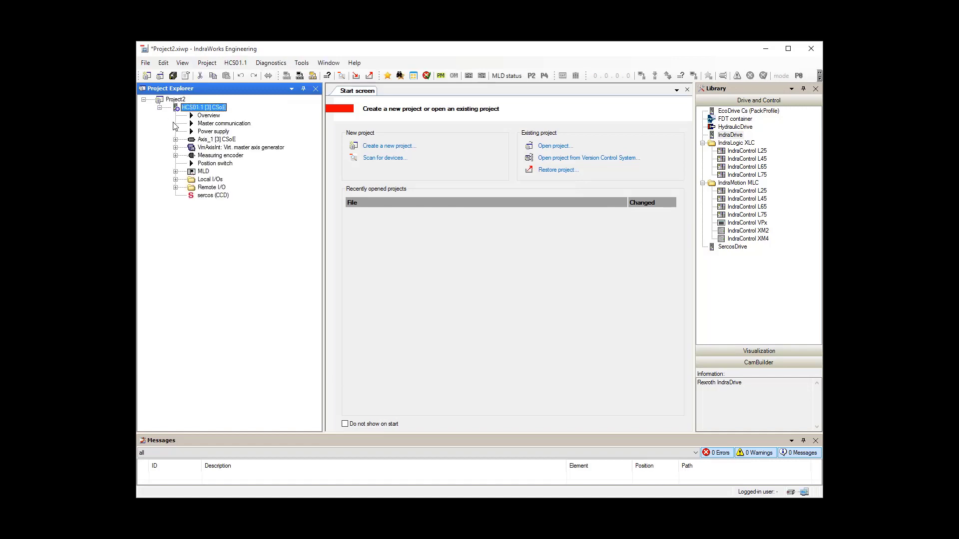
{"action": "left_click", "coordinate": [175, 139]}
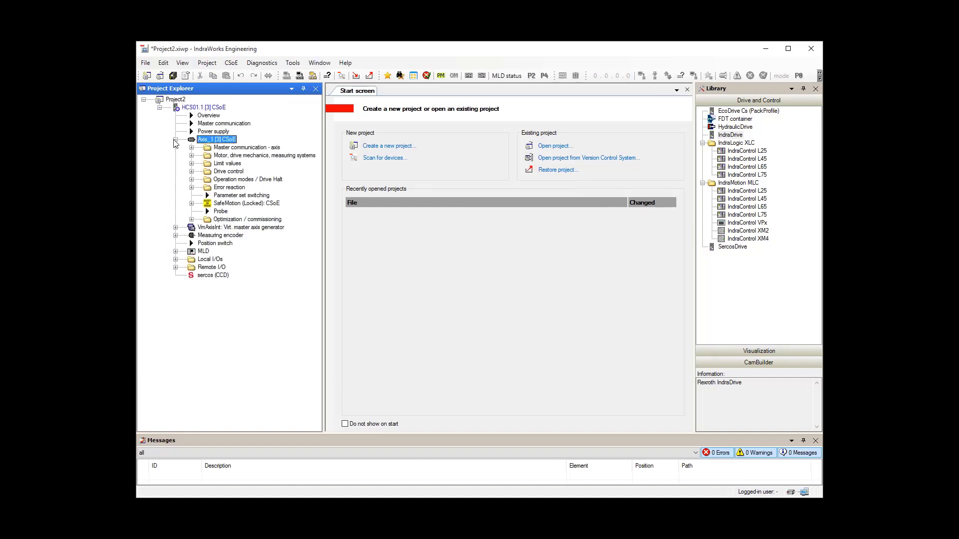